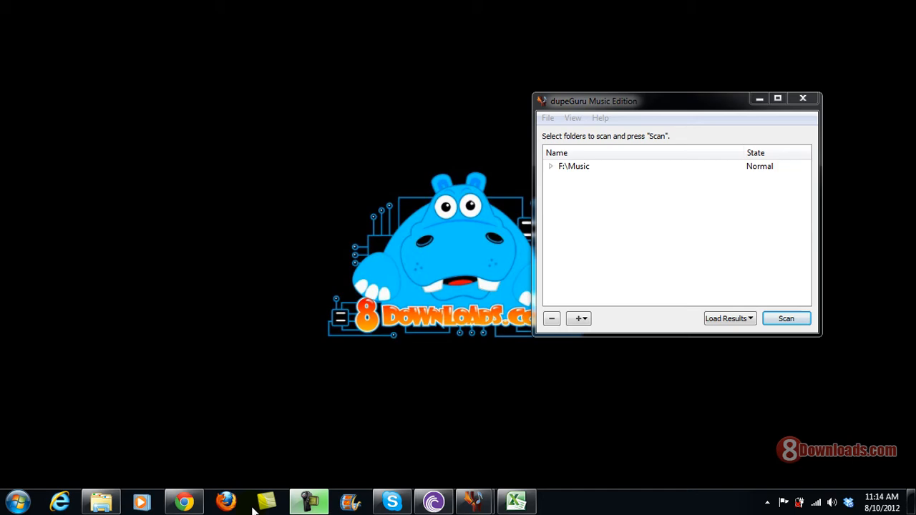
Review the 8downloads DupeGuru 6.0.2 page in Chrome down to the Leave a Comment section.
left_click(183, 501)
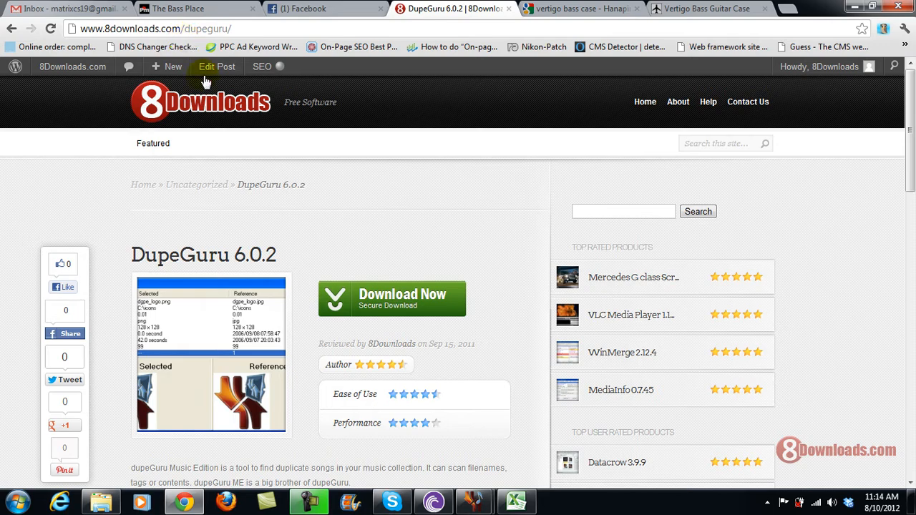
scroll("down", 3)
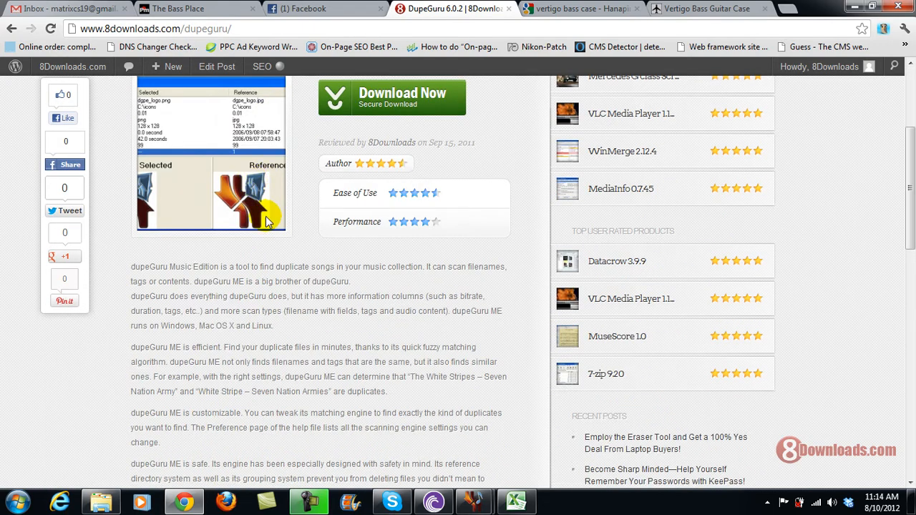
scroll("up", 3)
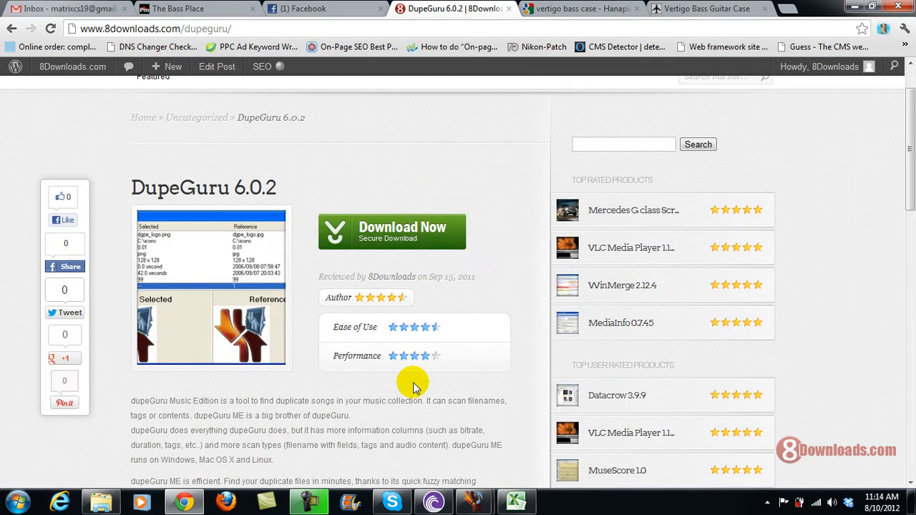
scroll("down", 3)
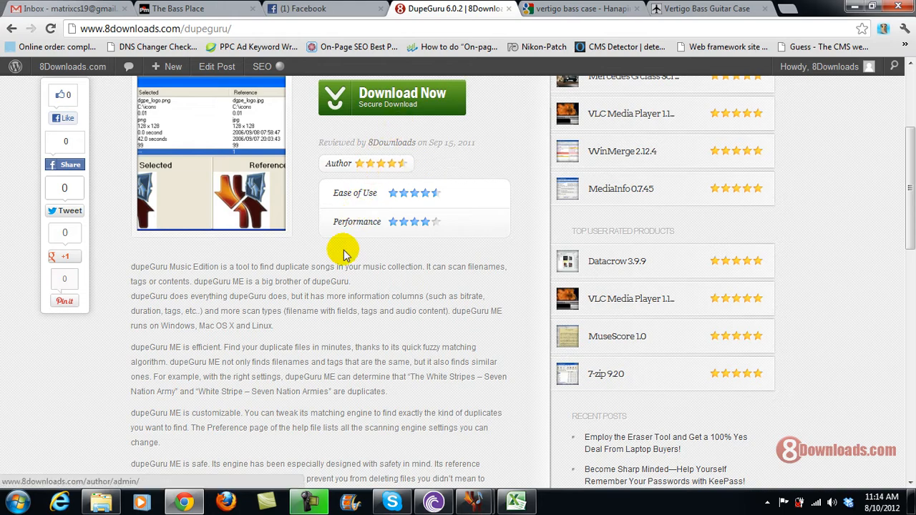
scroll("down", 3)
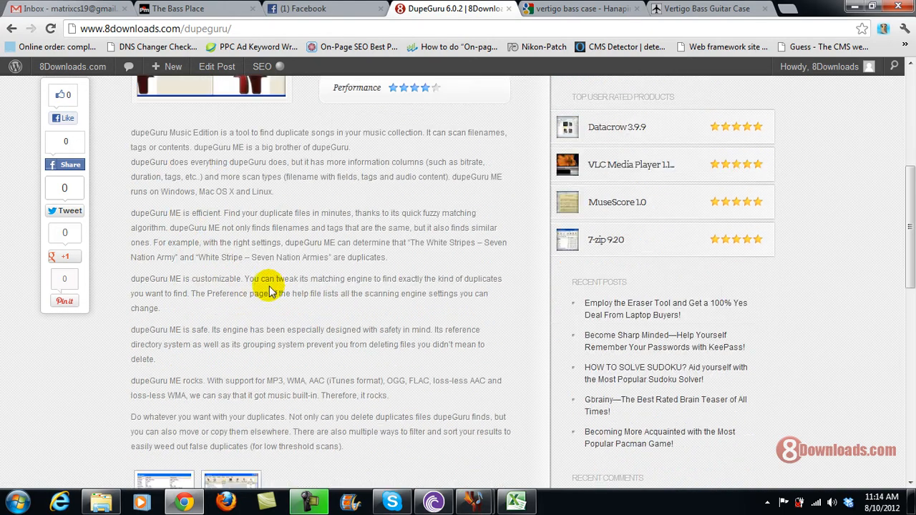
scroll("down", 3)
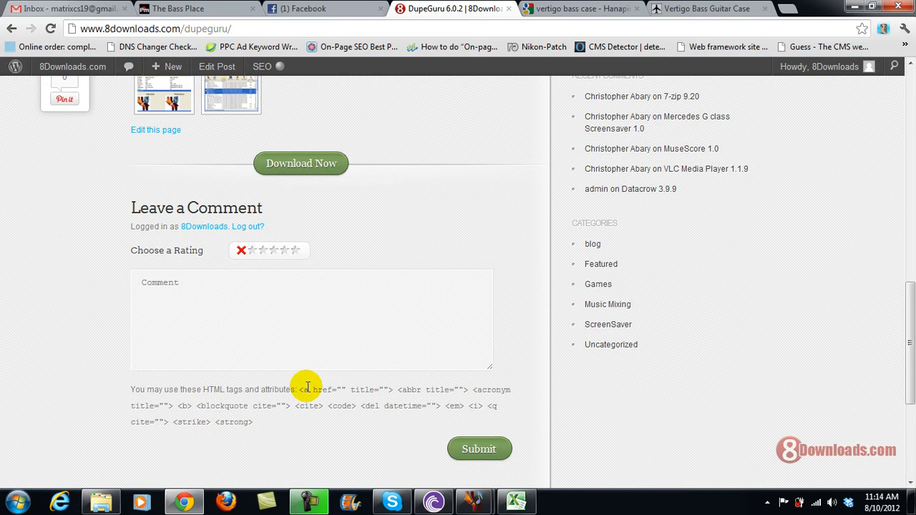
scroll("up", 3)
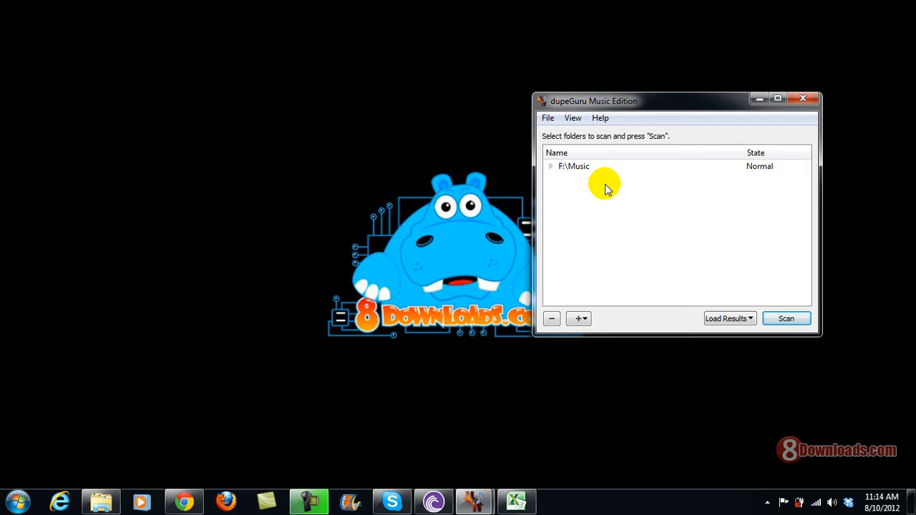
mouse_move(572, 140)
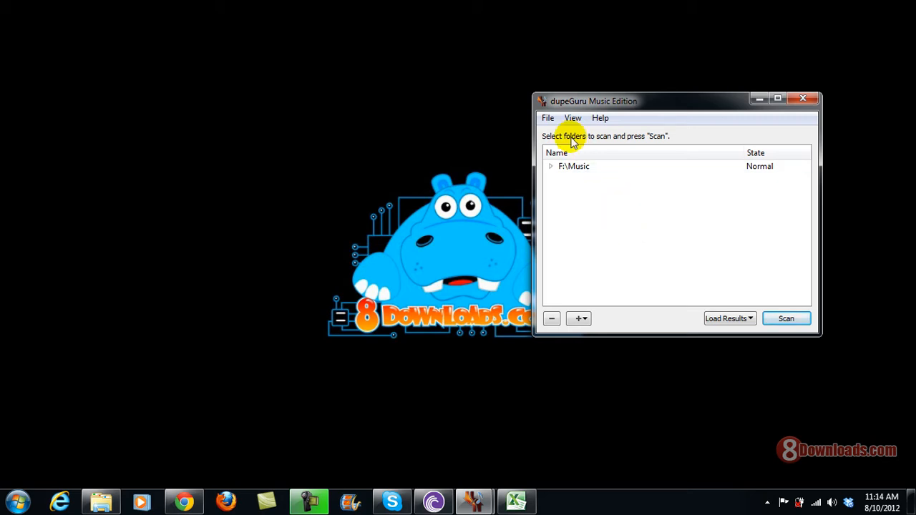
Load the recent 'dude music.dupeguru' results file from the File menu.
left_click(547, 117)
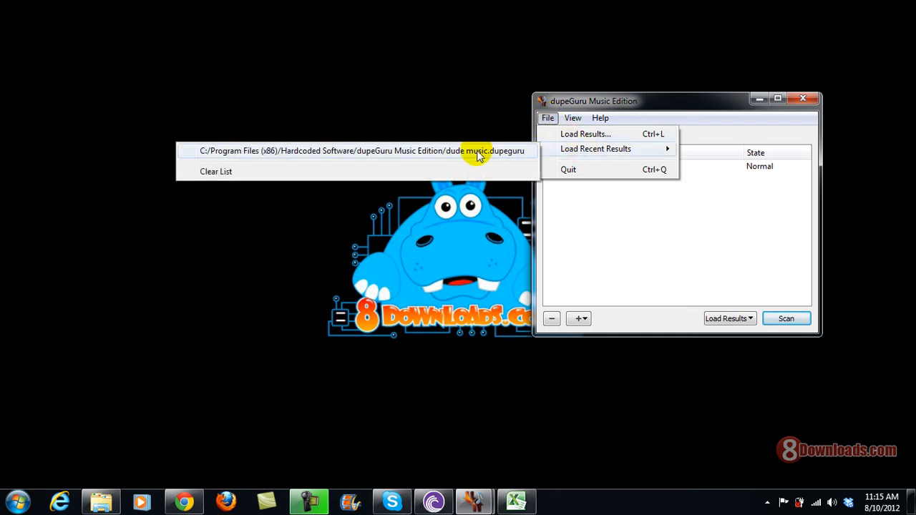
left_click(360, 151)
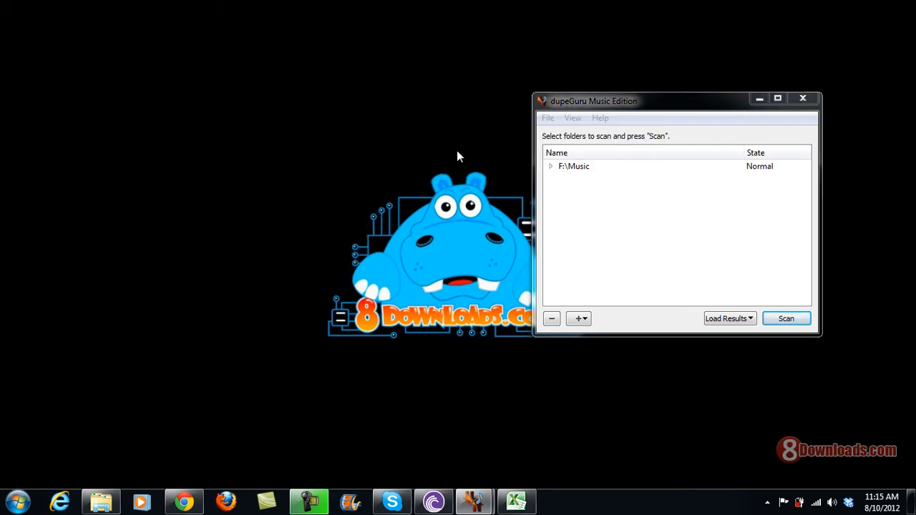
mouse_move(475, 501)
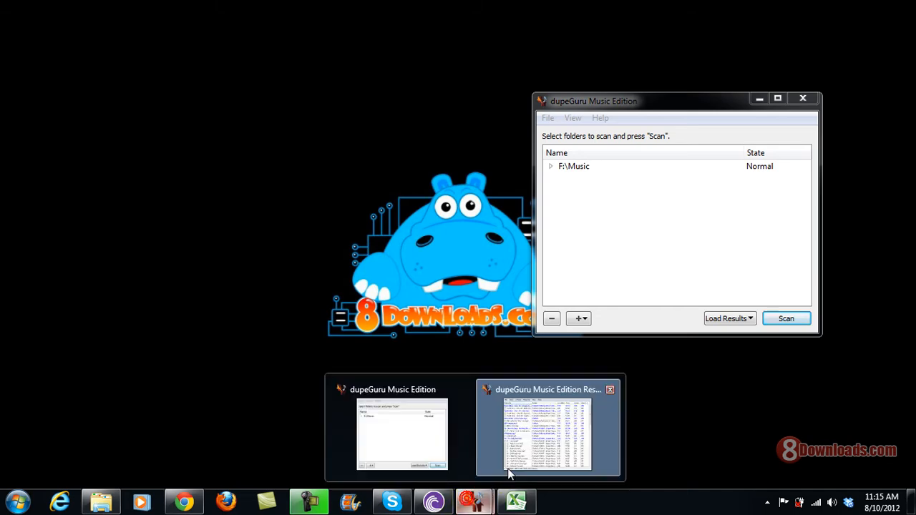
left_click(548, 426)
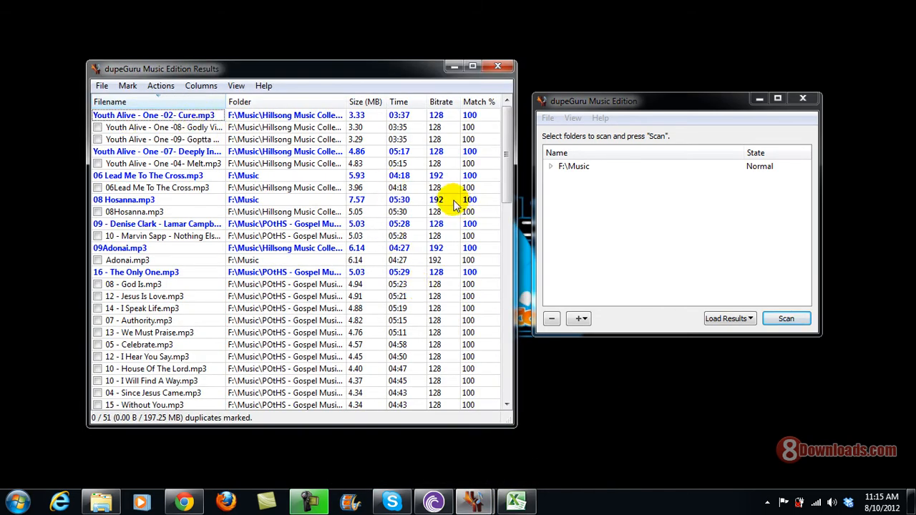
scroll("down", 3)
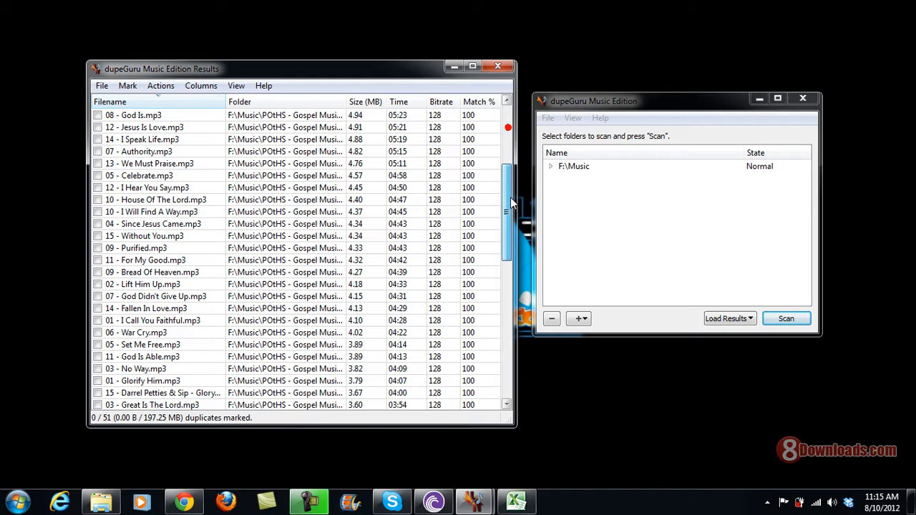
scroll("up", 3)
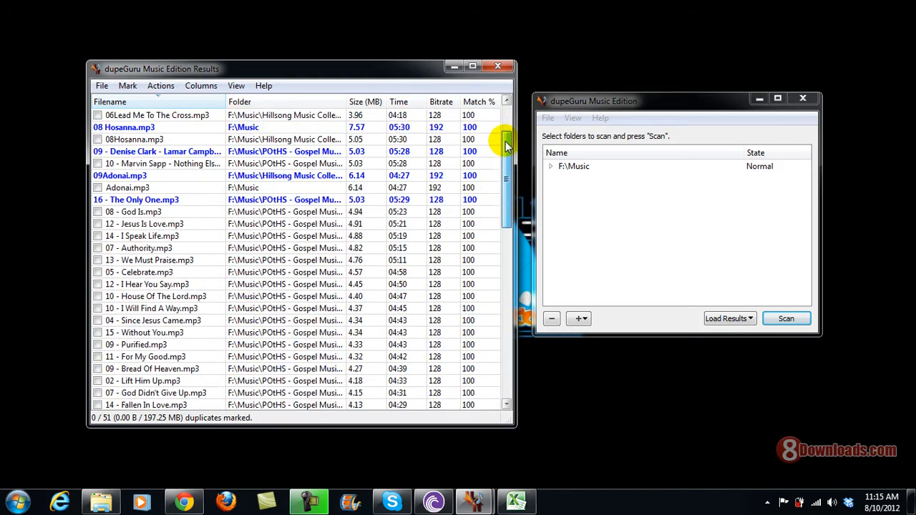
scroll("up", 3)
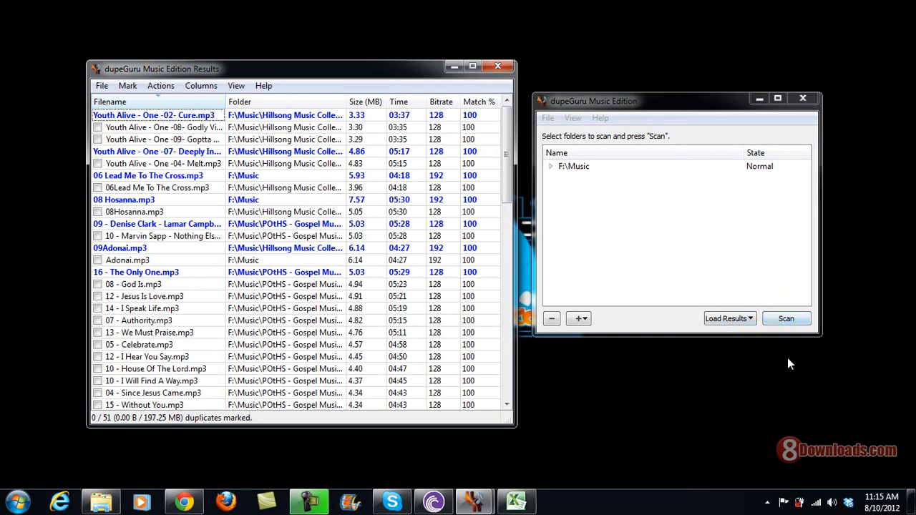
mouse_move(762, 338)
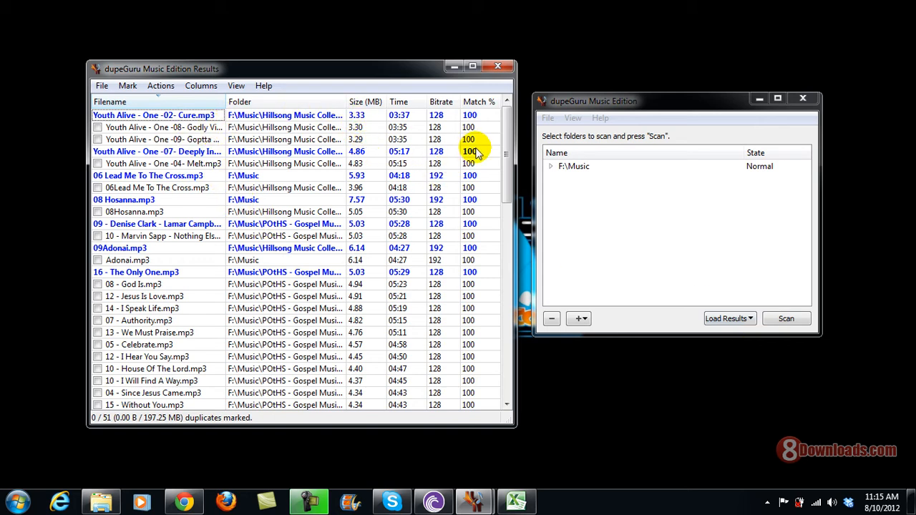
mouse_move(458, 144)
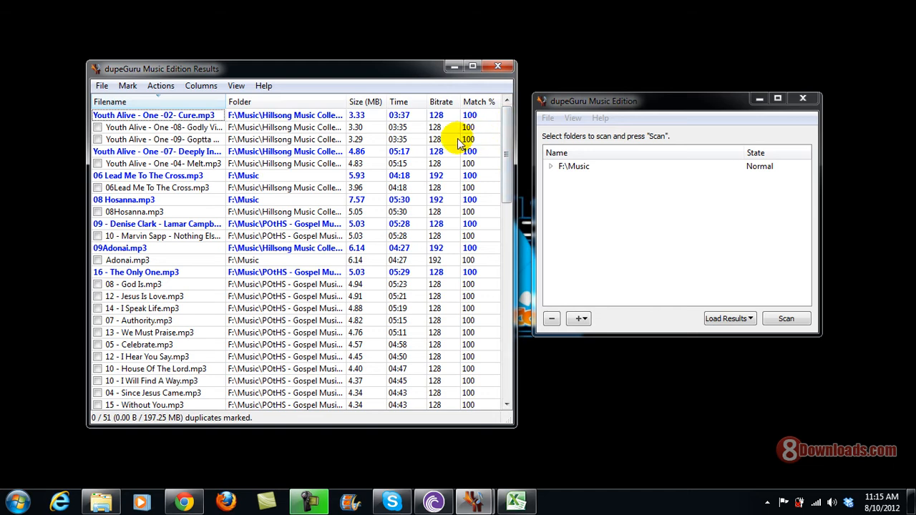
mouse_move(72, 112)
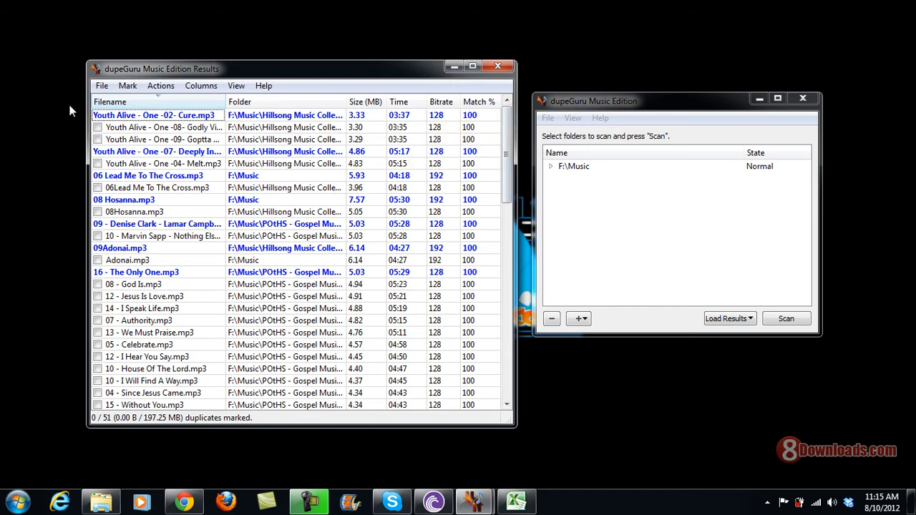
mouse_move(278, 115)
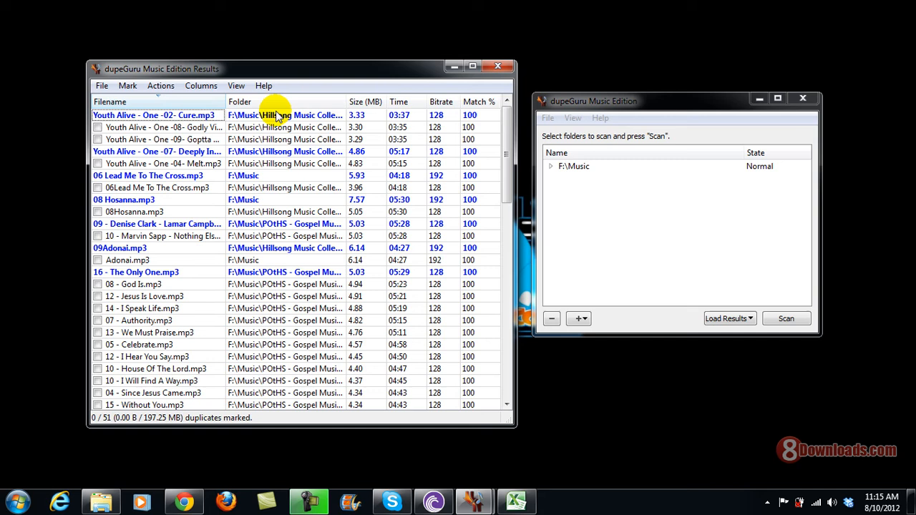
mouse_move(303, 136)
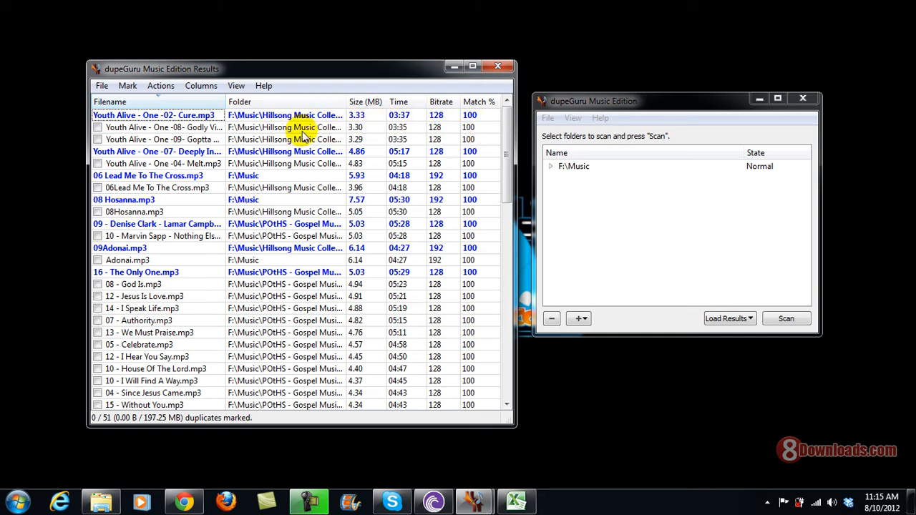
mouse_move(170, 135)
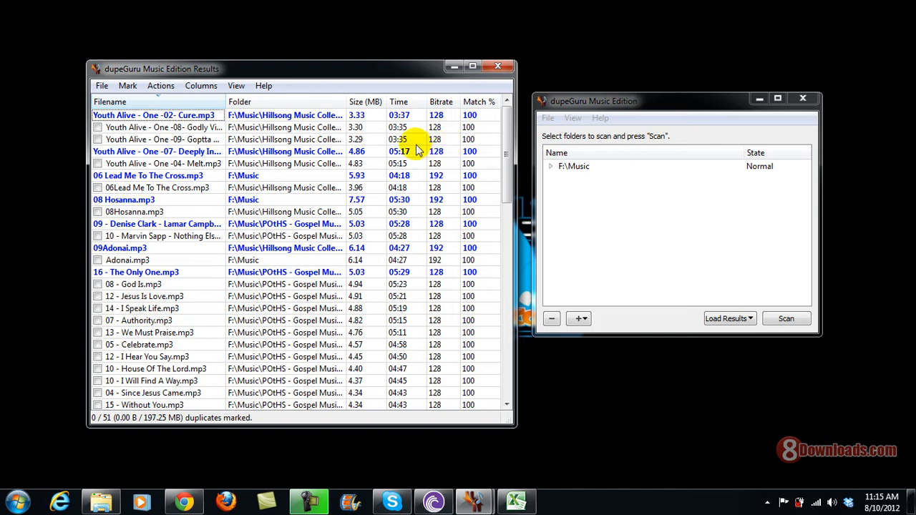
mouse_move(394, 150)
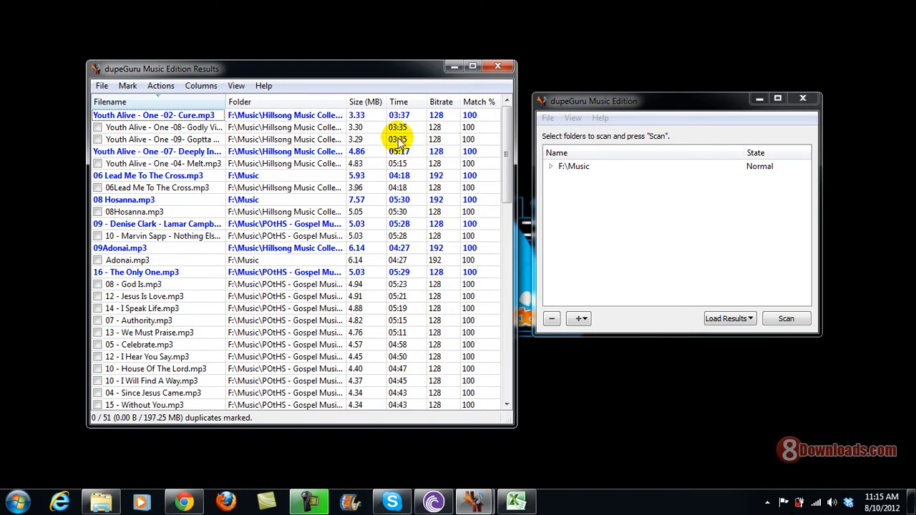
left_click(436, 127)
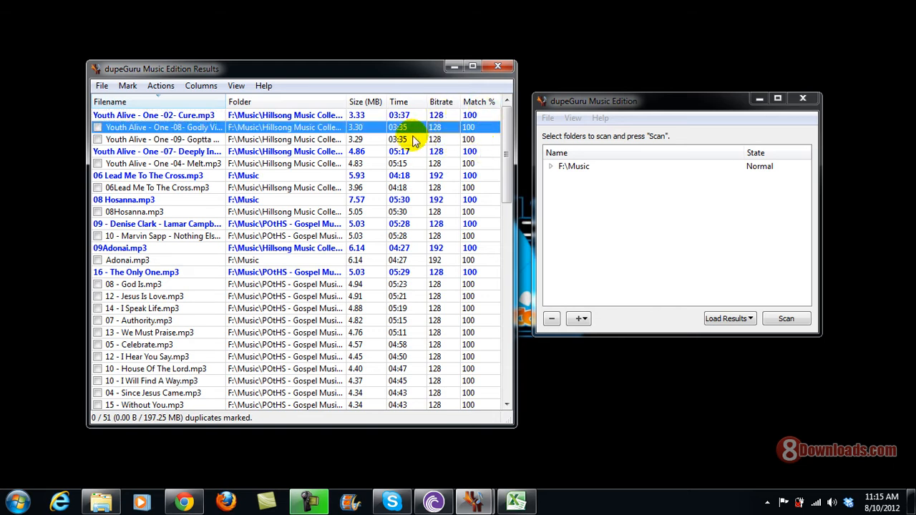
mouse_move(443, 157)
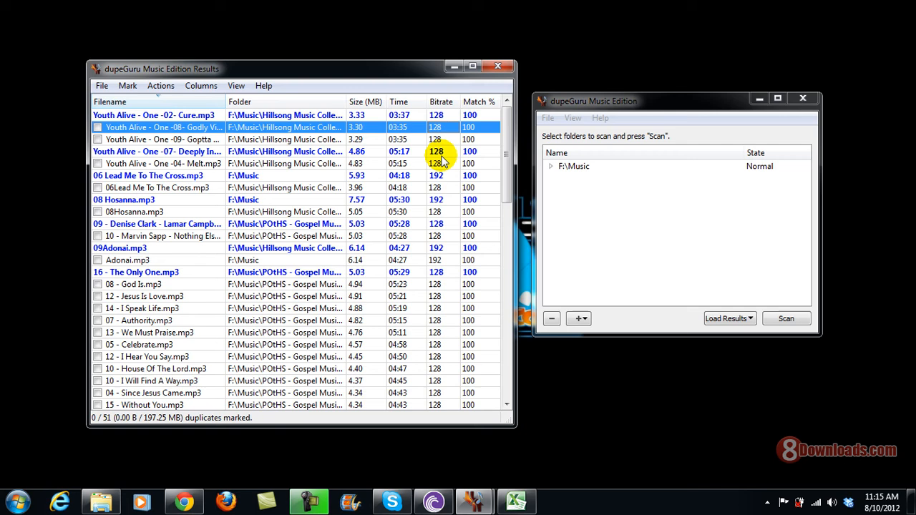
mouse_move(435, 163)
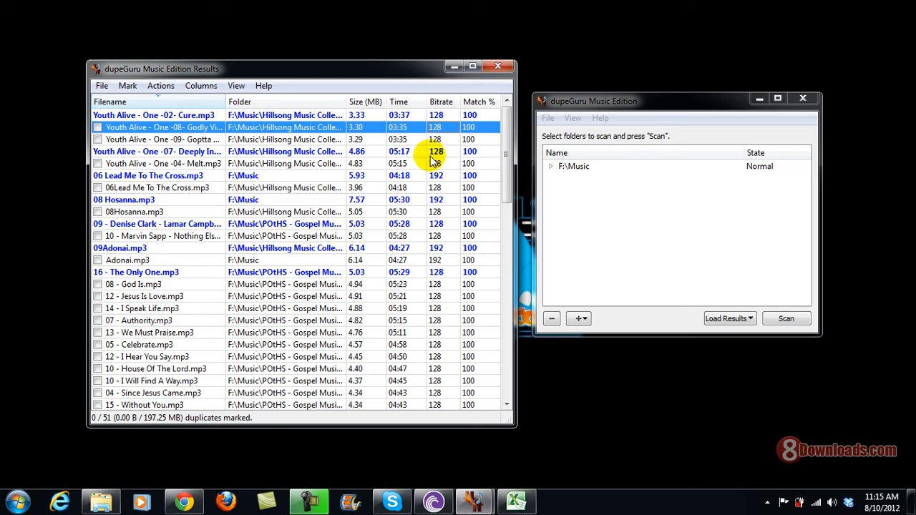
mouse_move(401, 151)
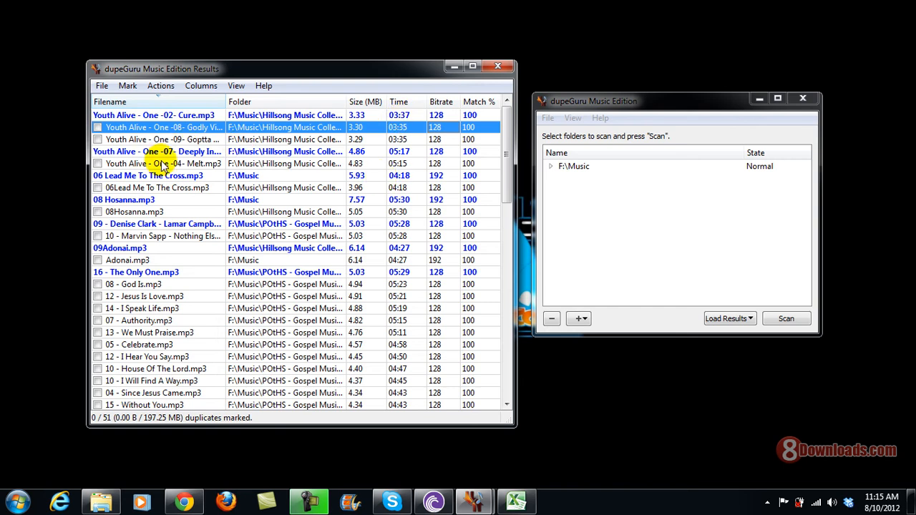
left_click(164, 139)
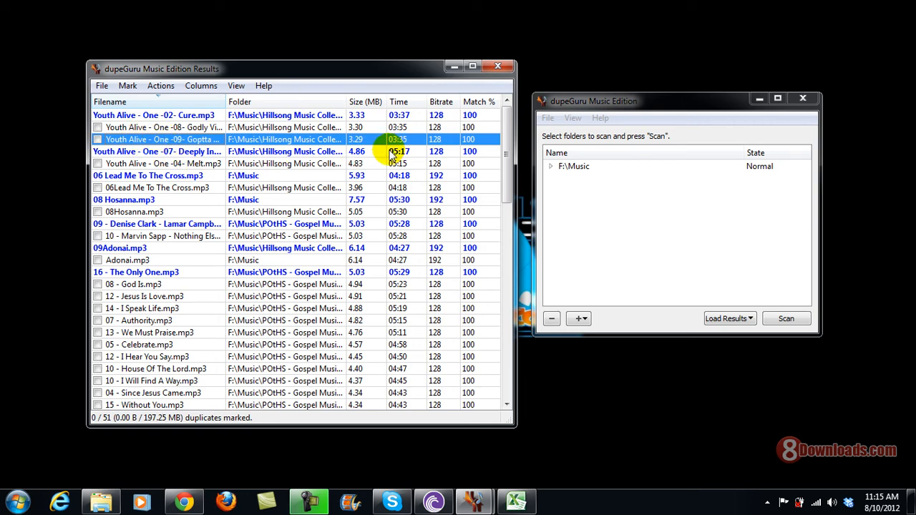
left_click(163, 126)
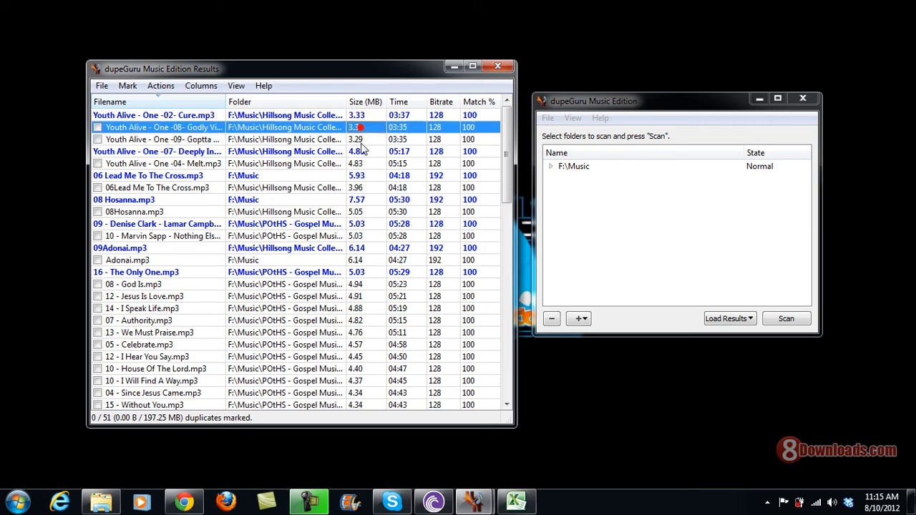
left_click(165, 138)
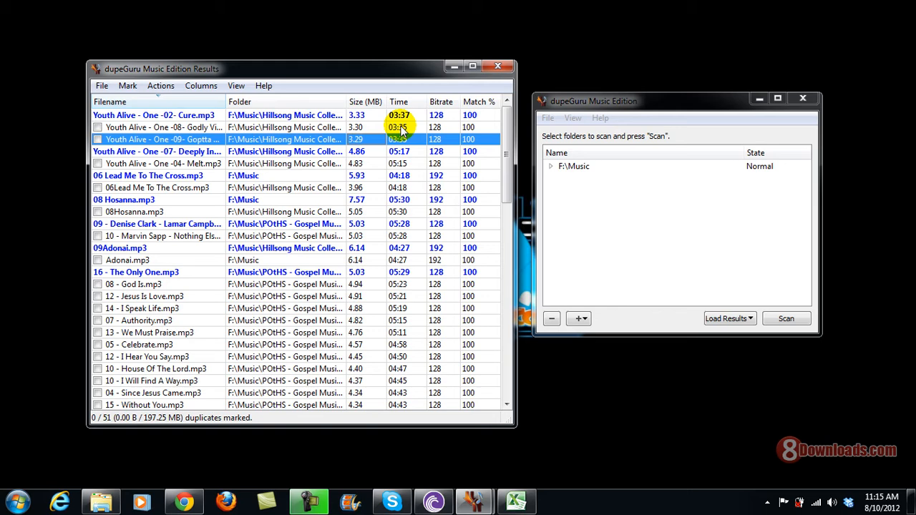
left_click(164, 126)
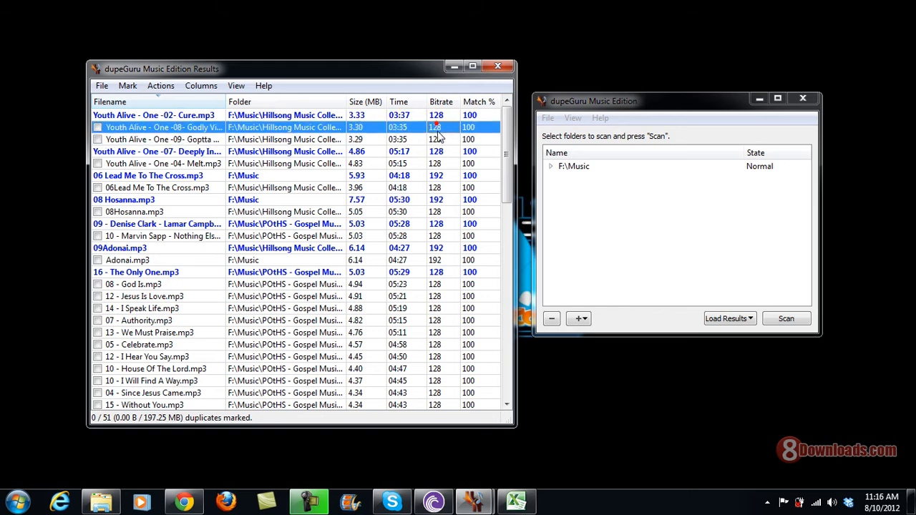
left_click(158, 139)
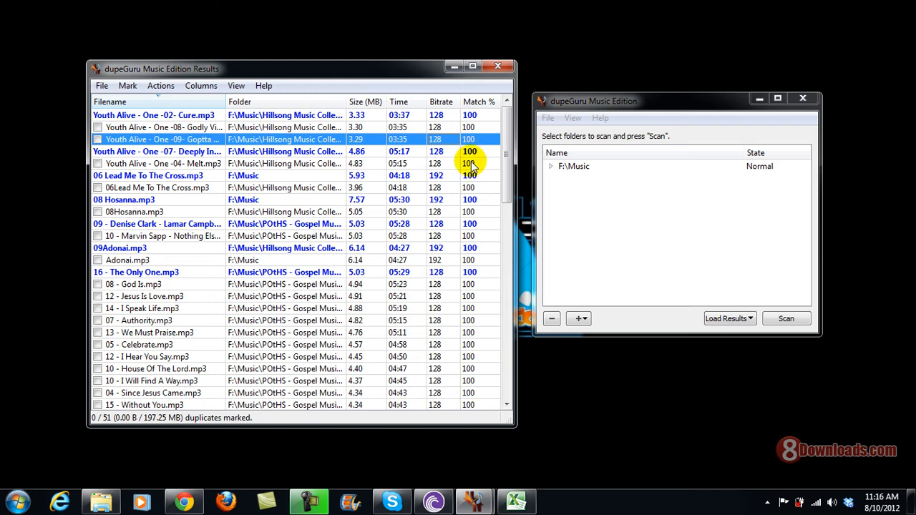
mouse_move(292, 177)
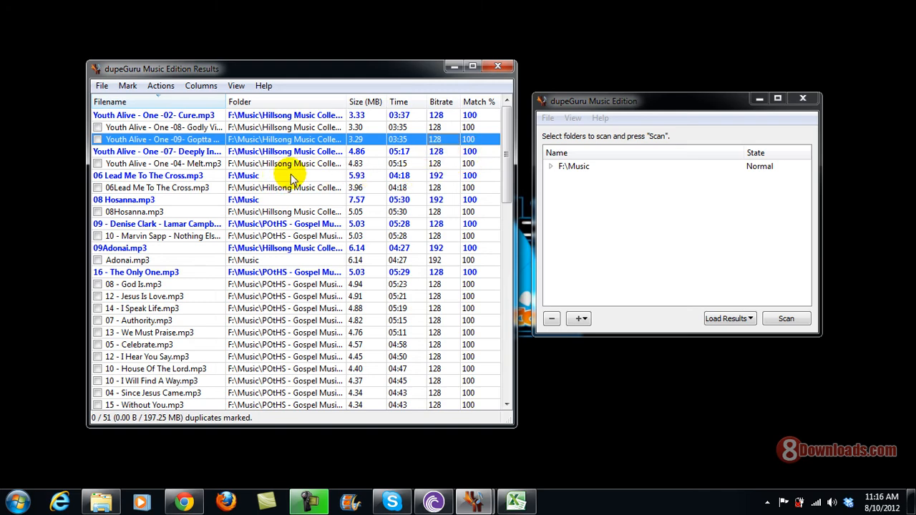
mouse_move(301, 270)
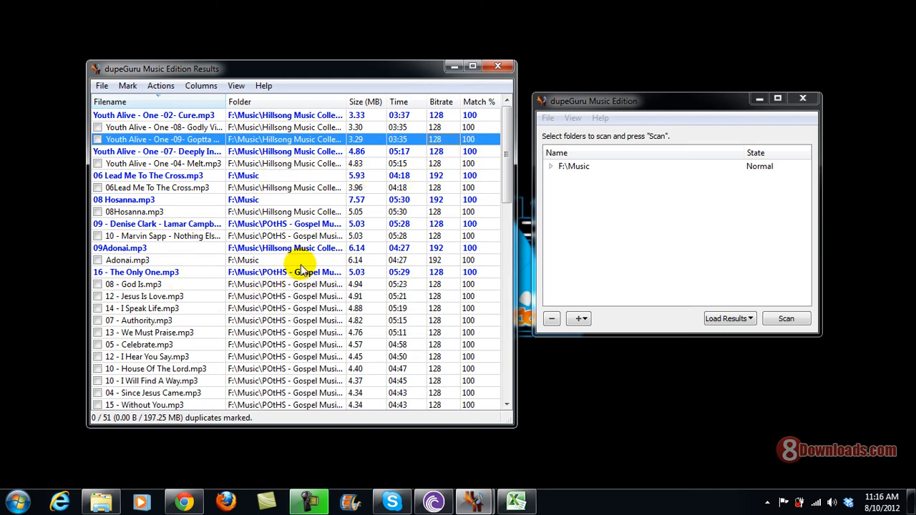
mouse_move(198, 122)
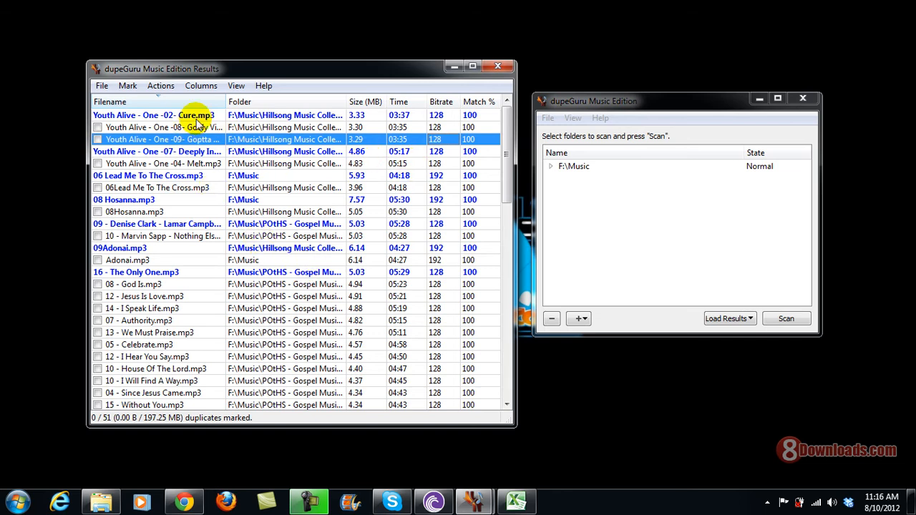
left_click(235, 85)
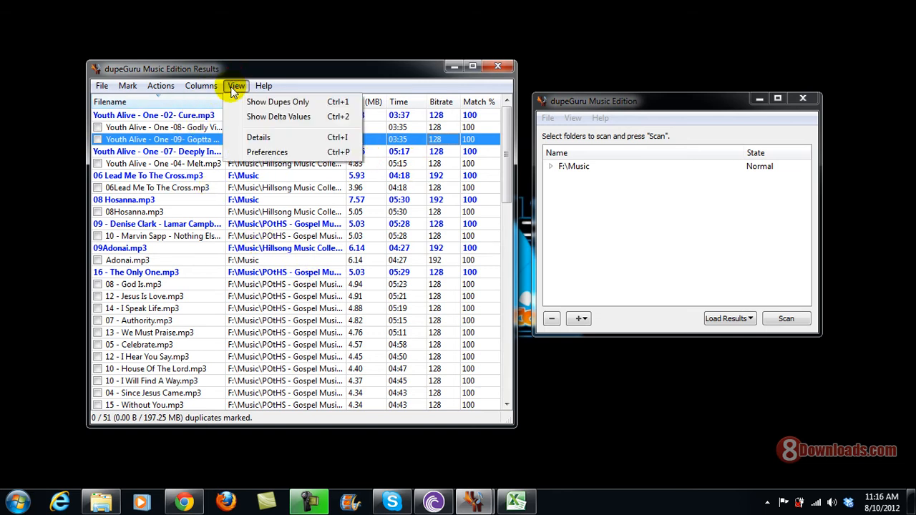
mouse_move(277, 116)
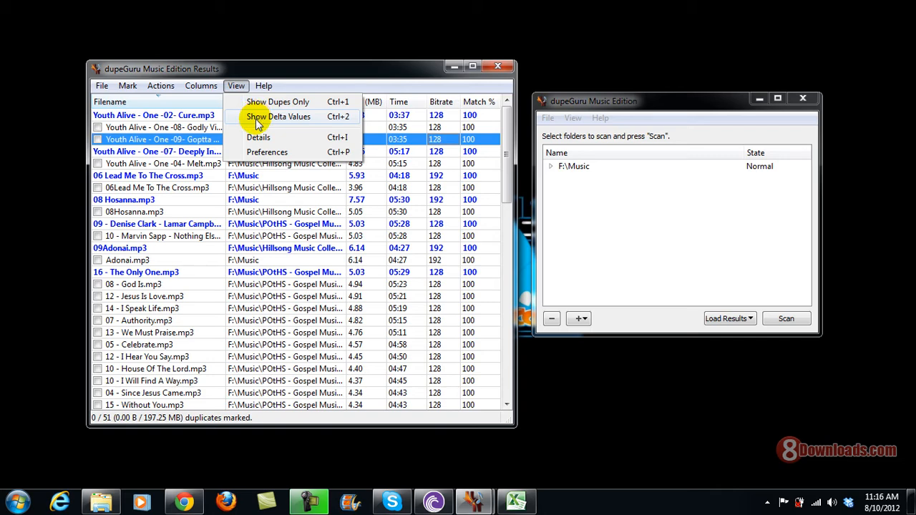
left_click(278, 117)
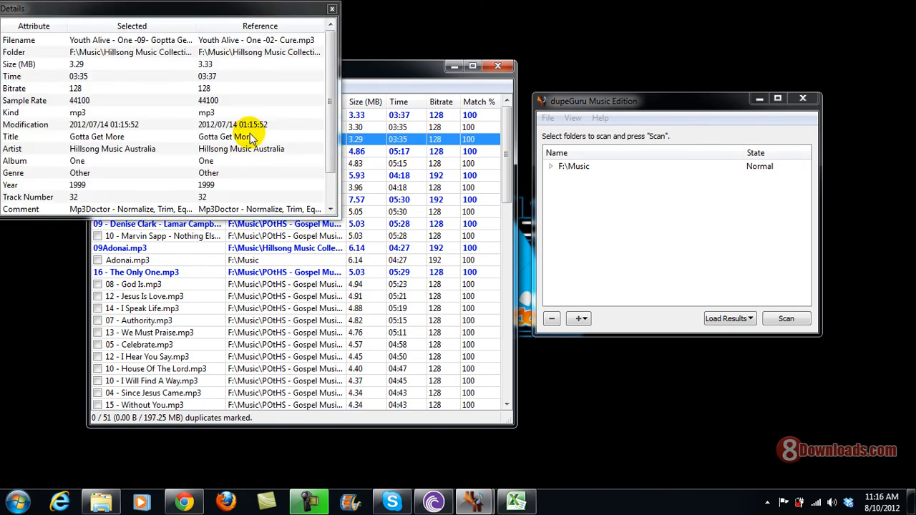
left_click_drag(165, 9, 283, 23)
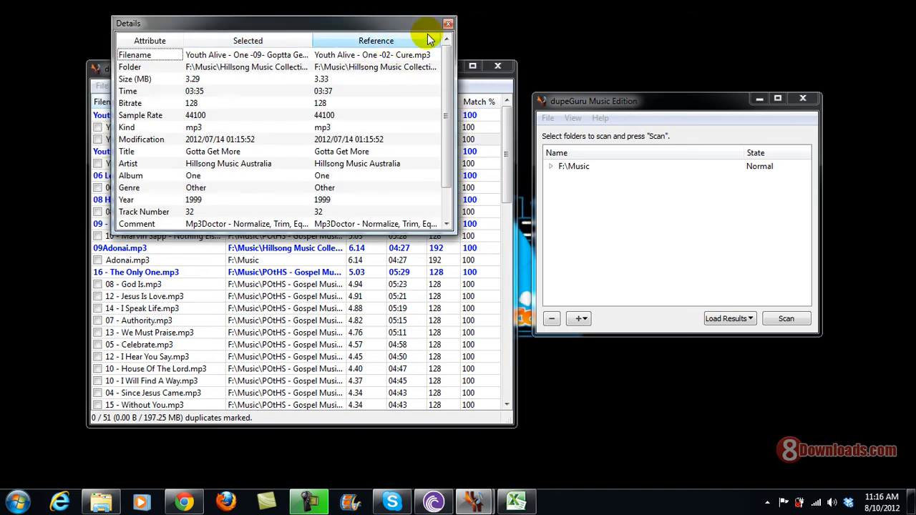
left_click(235, 85)
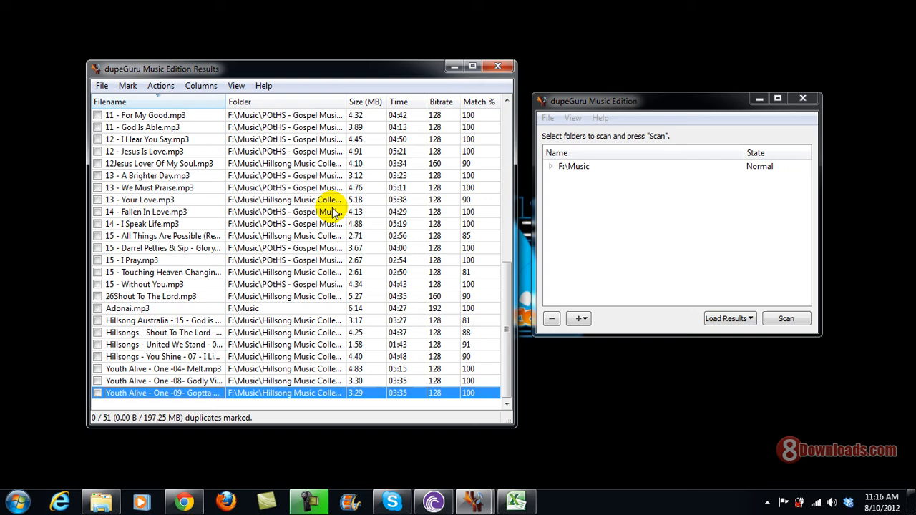
mouse_move(227, 374)
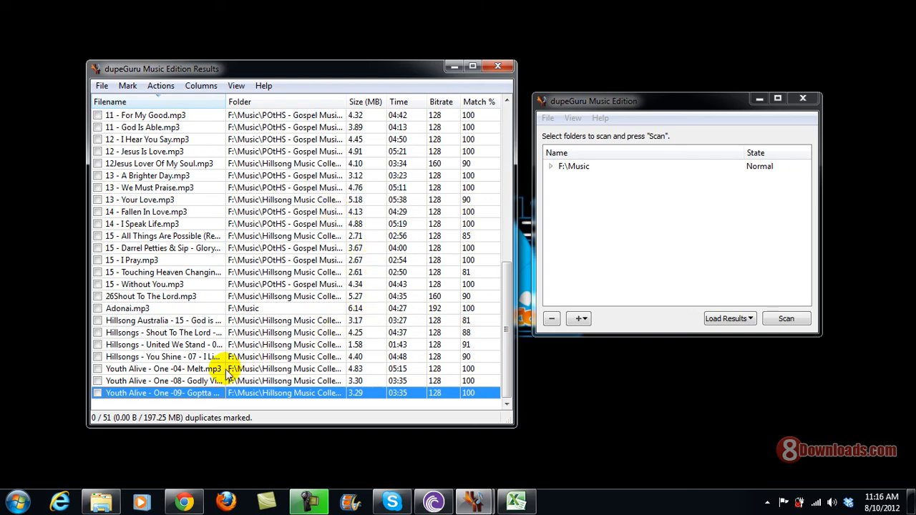
Show the context-menu actions for the duplicate '12 - I Hear You Say.mp3' in the dupes-only list.
scroll("up", 3)
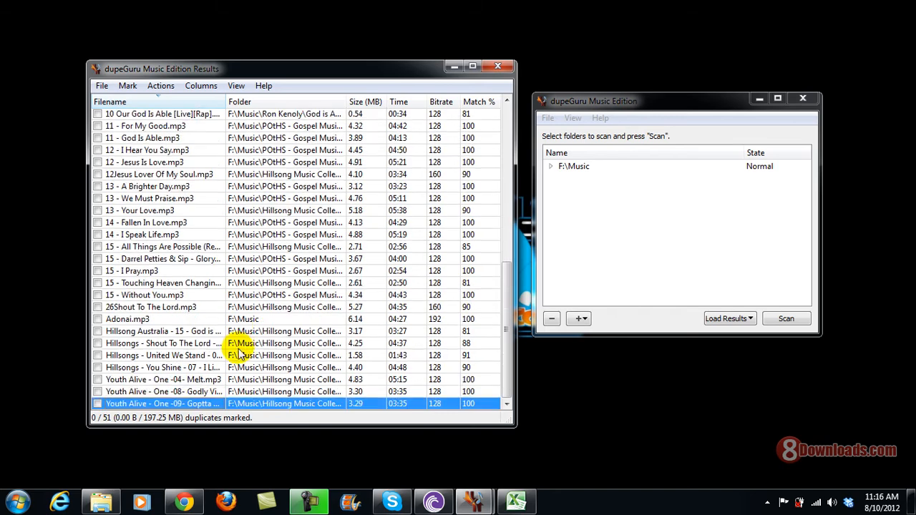
mouse_move(275, 150)
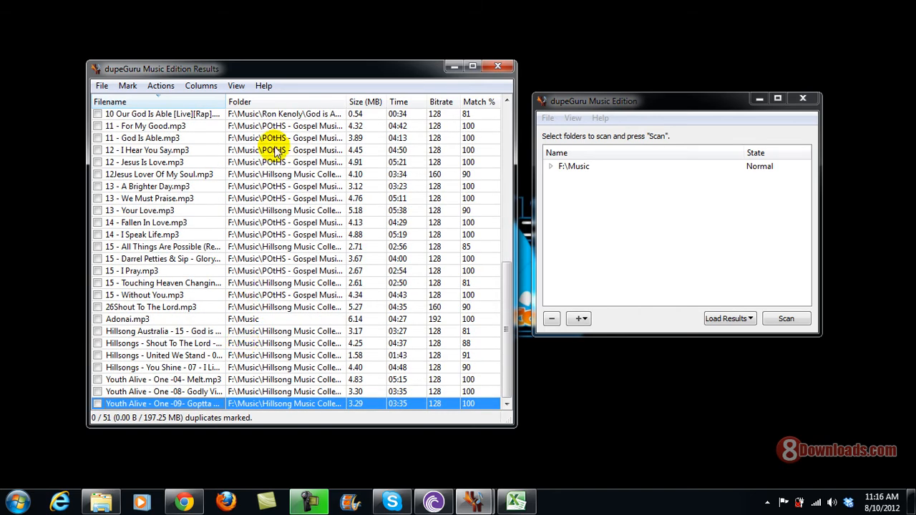
right_click(146, 150)
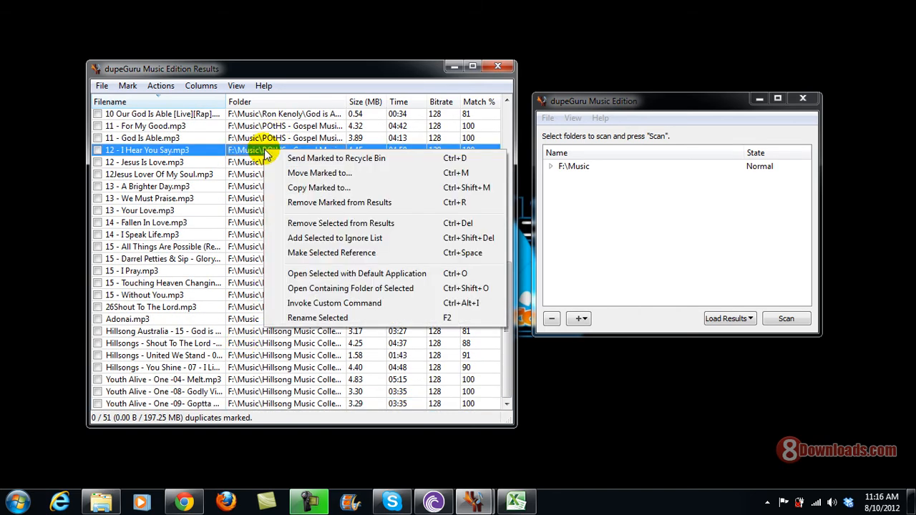
mouse_move(321, 288)
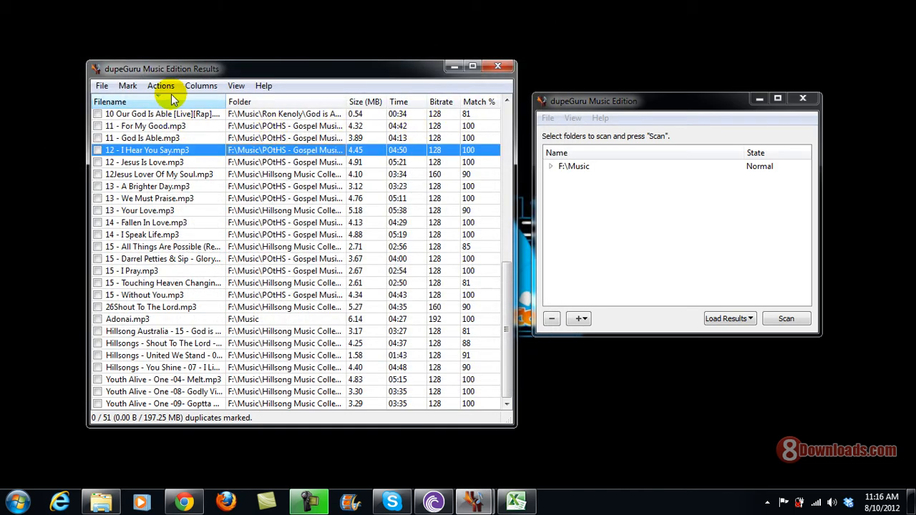
left_click(160, 86)
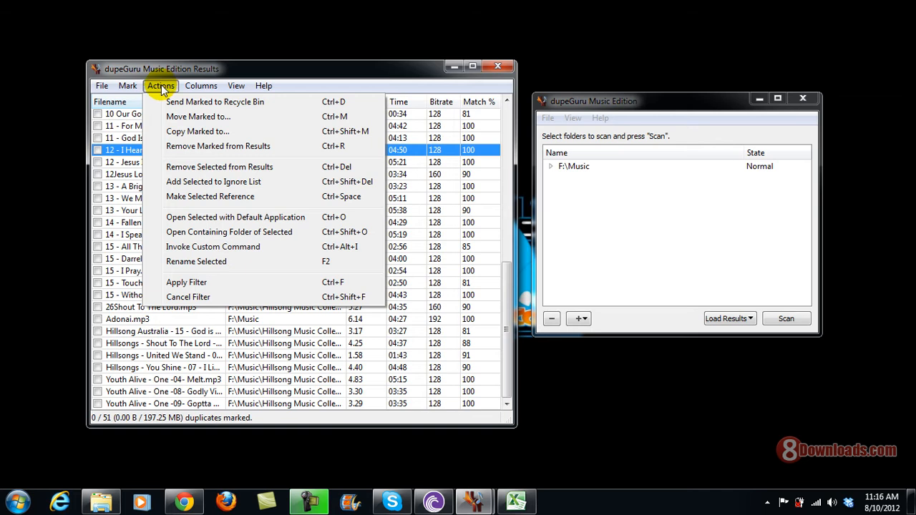
mouse_move(218, 101)
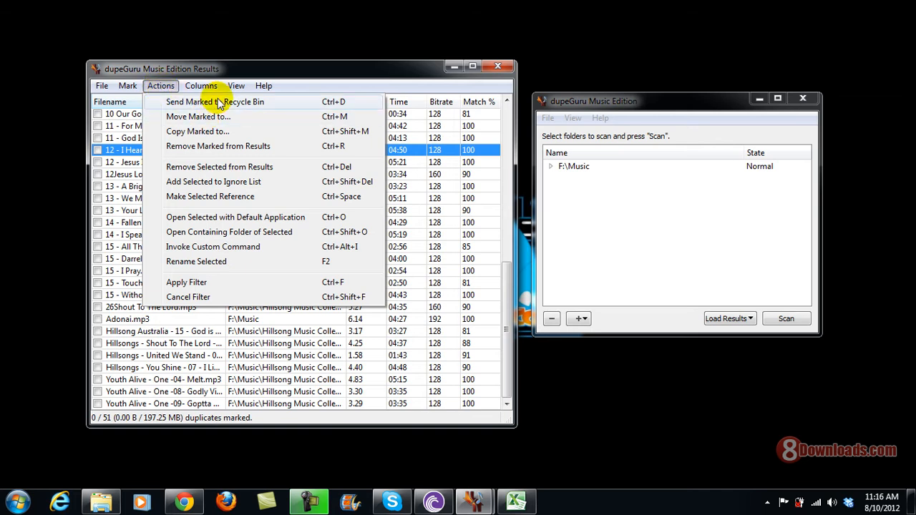
mouse_move(406, 93)
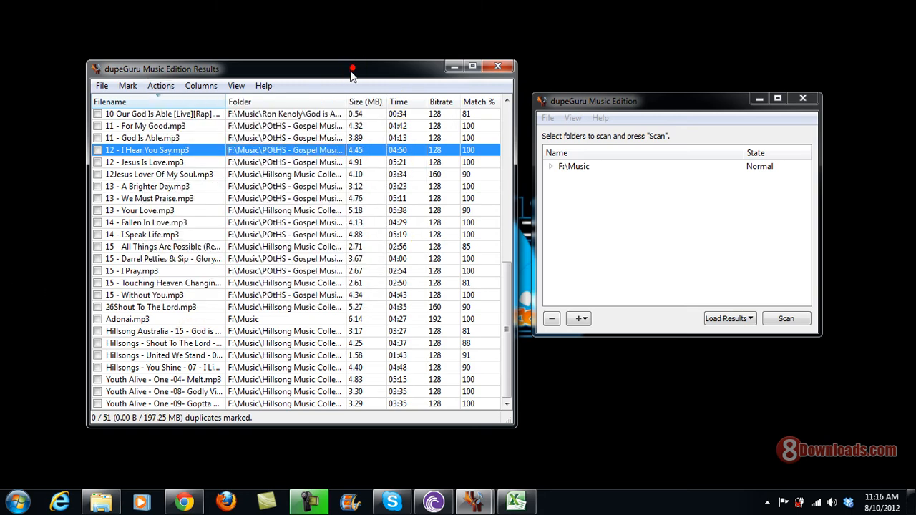
mouse_move(352, 77)
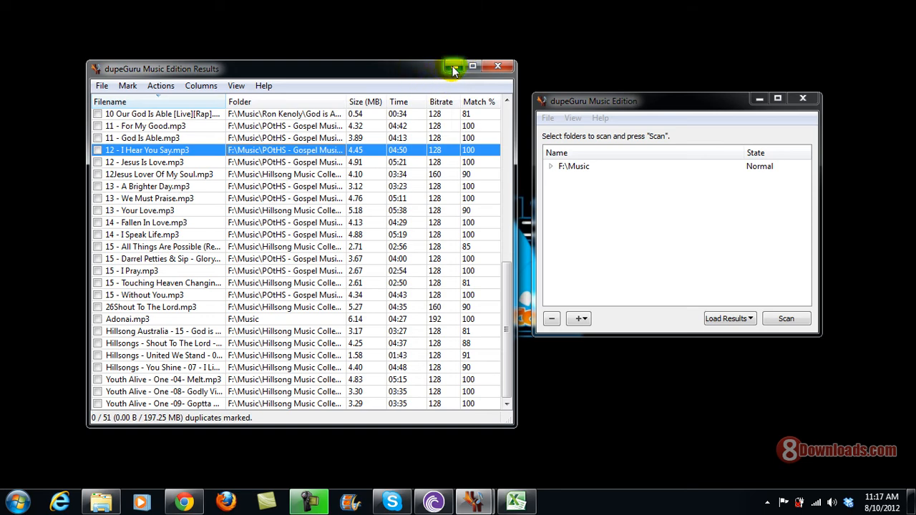
mouse_move(315, 78)
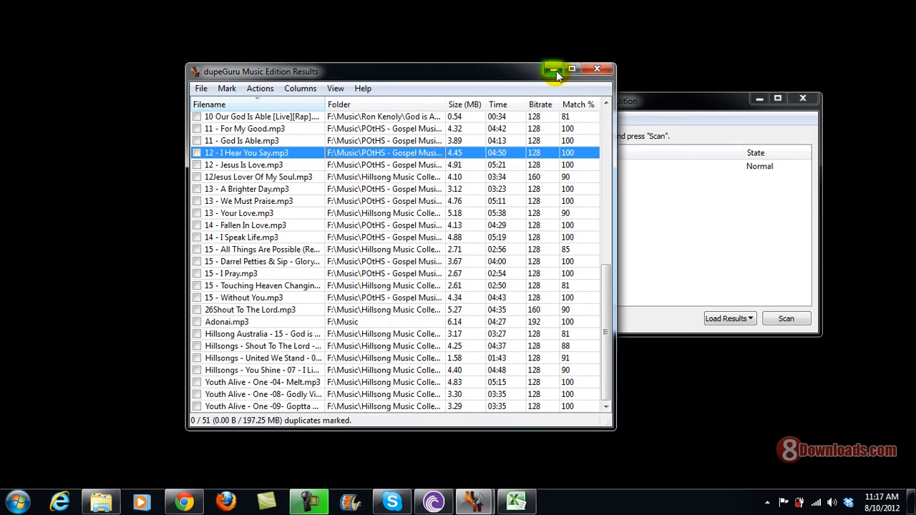
Minimize the dupeGuru results window so the desktop shows.
left_click(552, 69)
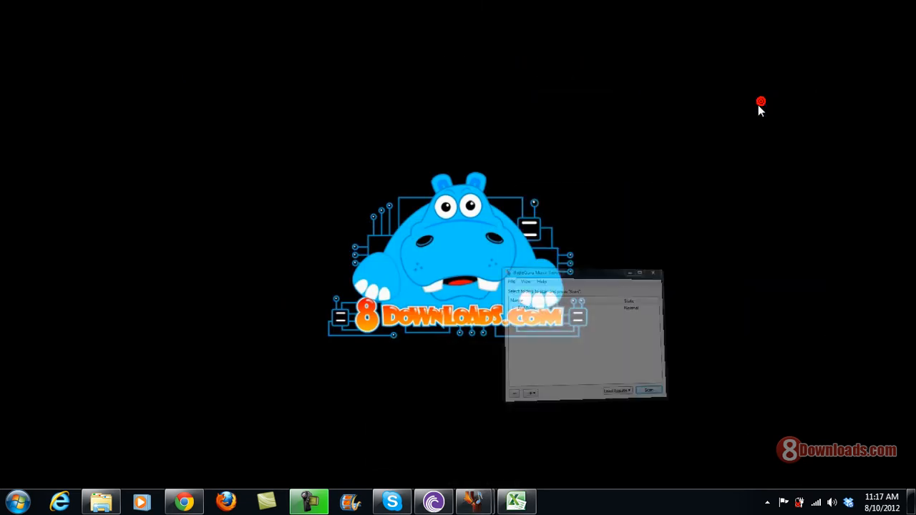